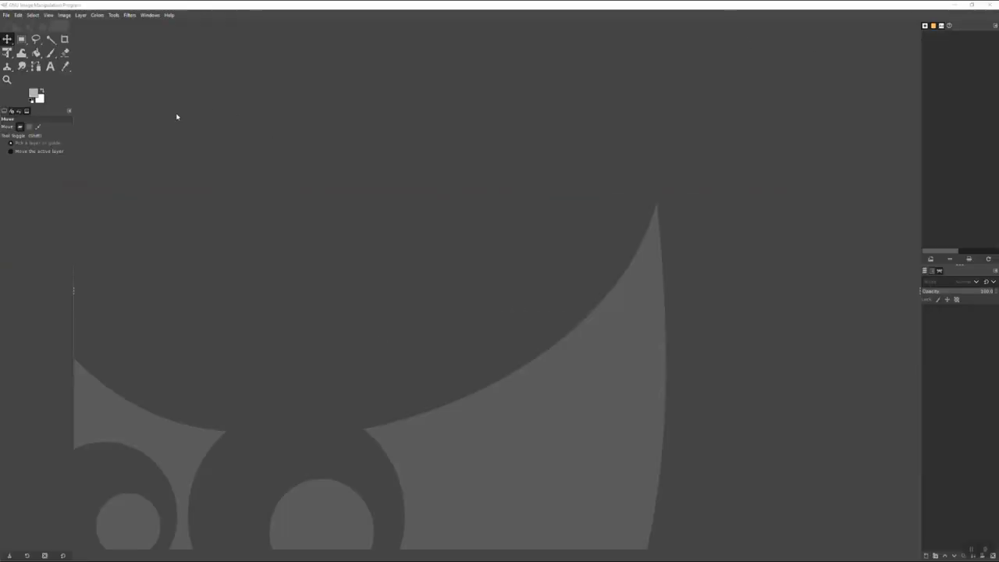
pyautogui.moveTo(591, 466)
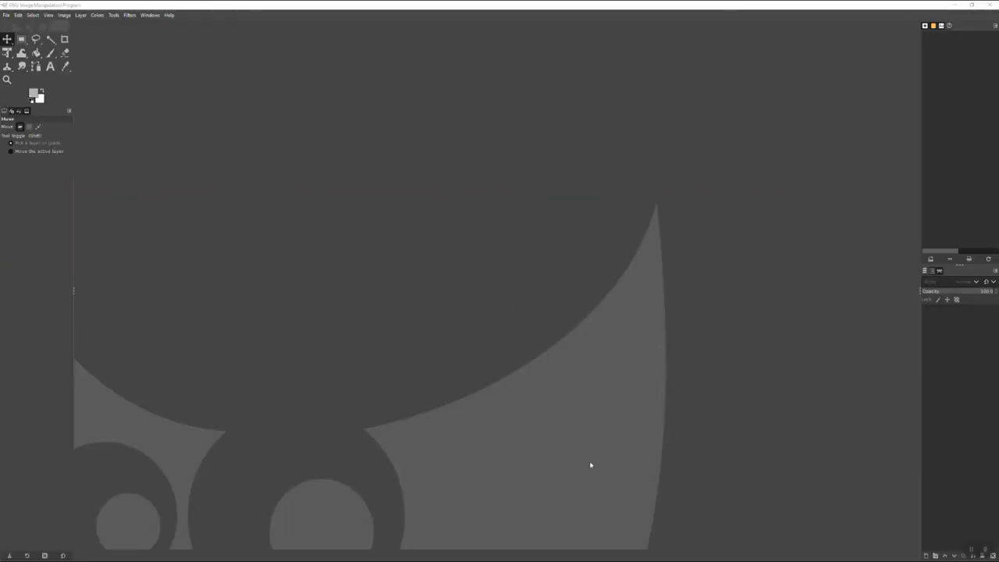
pyautogui.moveTo(631, 470)
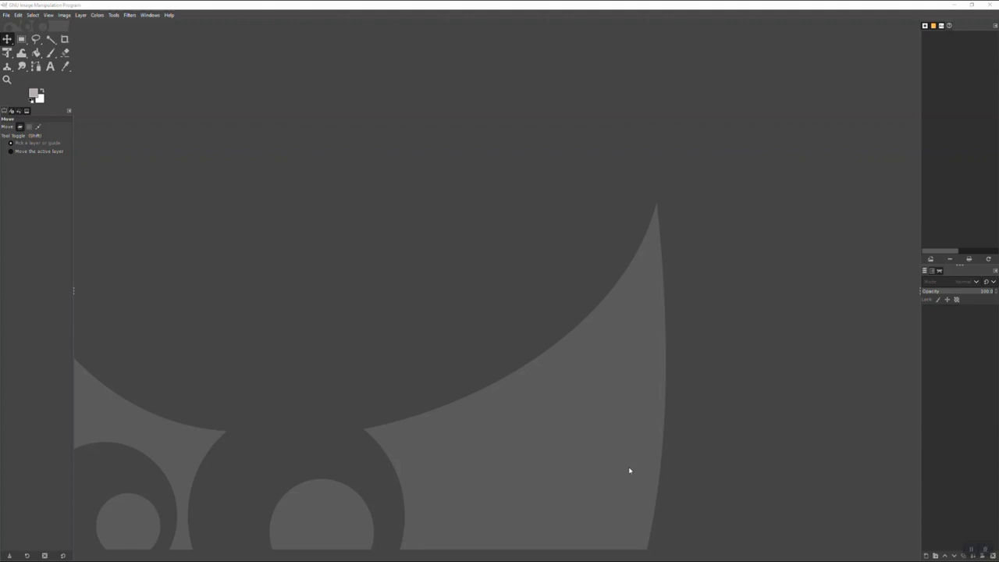
pyautogui.moveTo(600, 456)
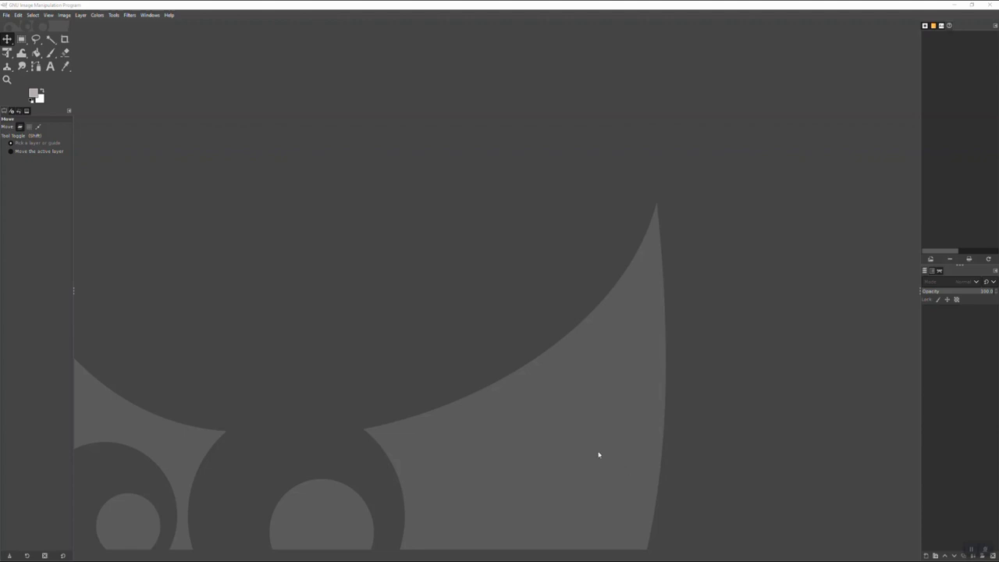
pyautogui.moveTo(75, 75)
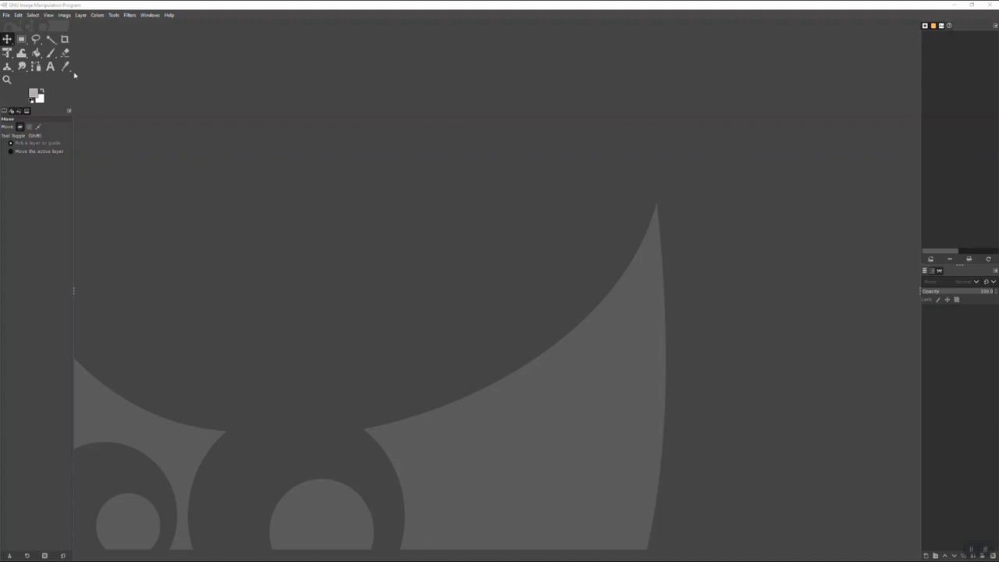
pyautogui.moveTo(6, 16)
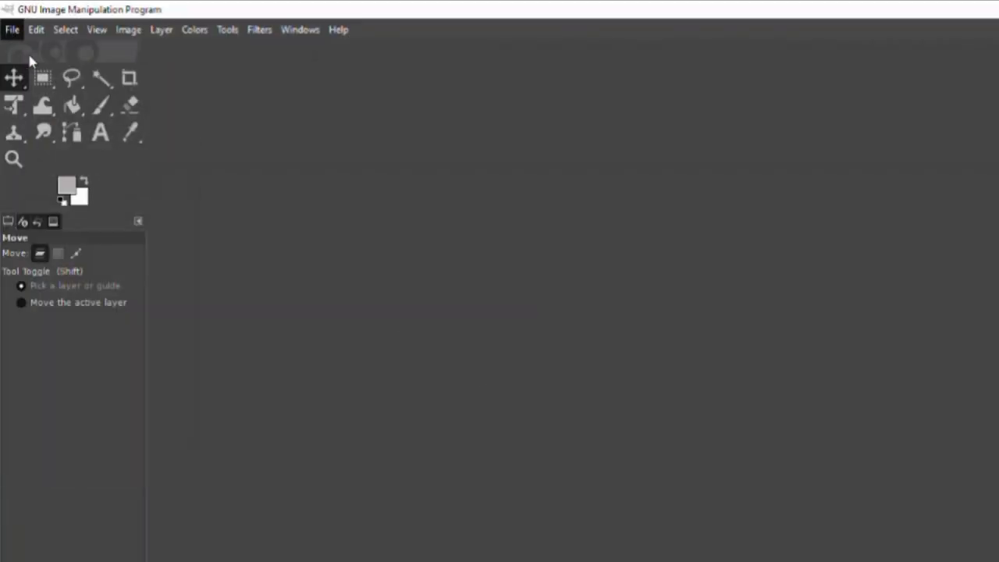
# Begin a new image measured in inches with width 55 and height 10
pyautogui.click(12, 30)
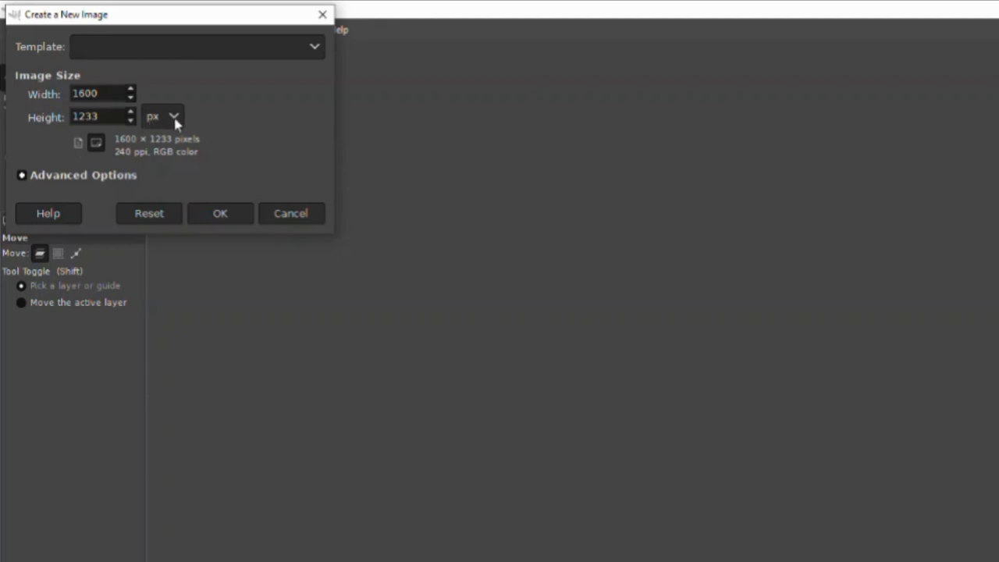
pyautogui.click(174, 115)
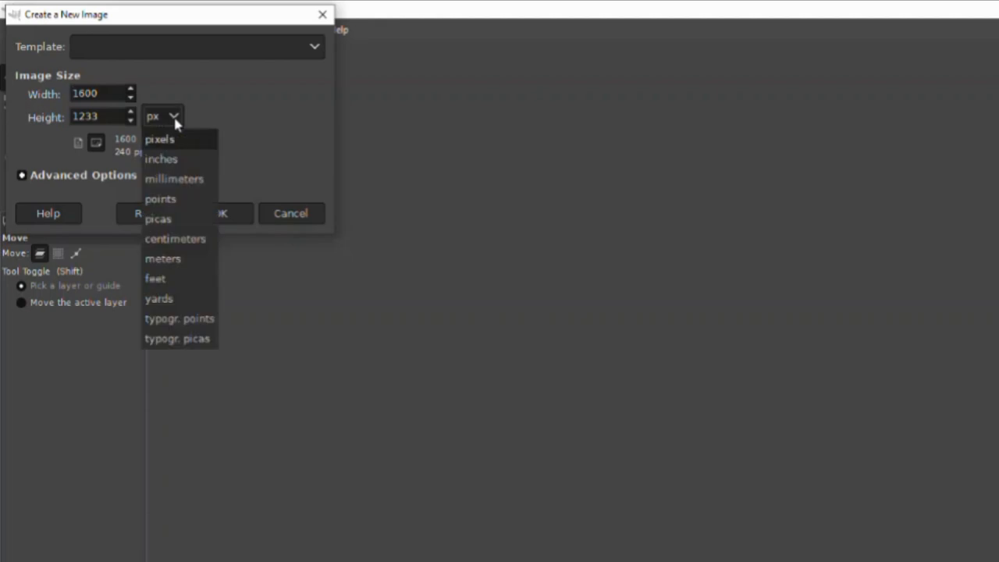
pyautogui.click(161, 160)
pyautogui.write('55')
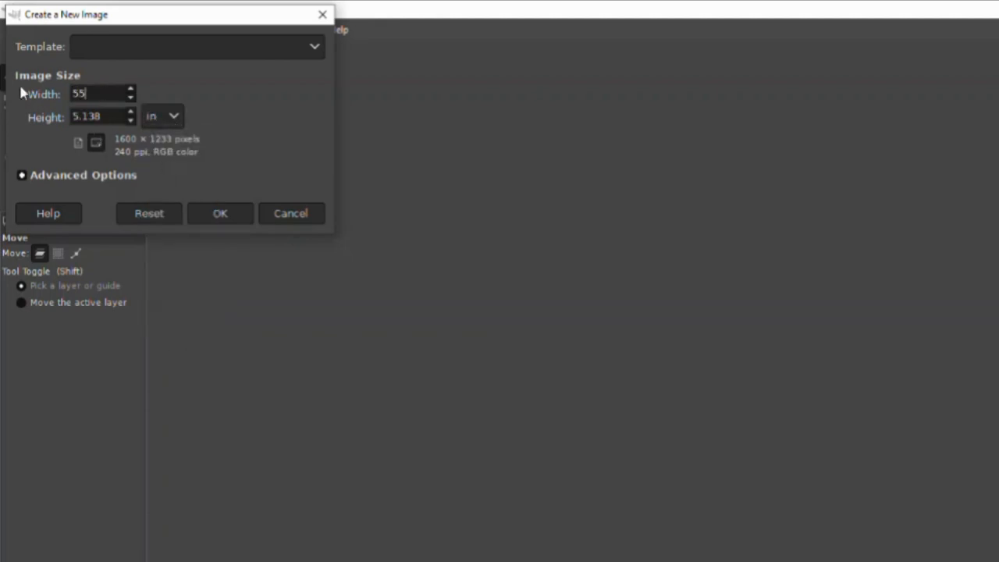
pyautogui.press('Tab')
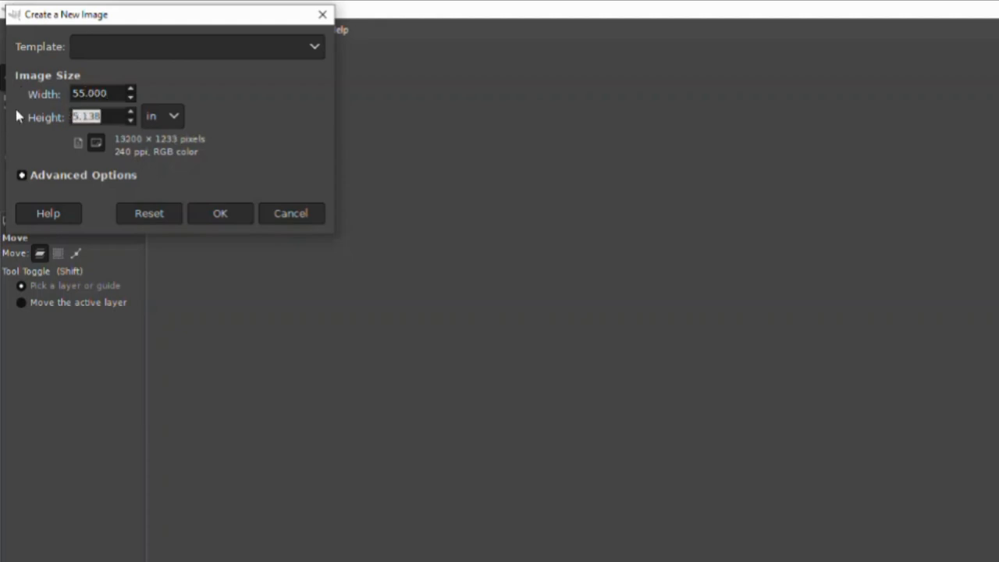
pyautogui.write('10.000')
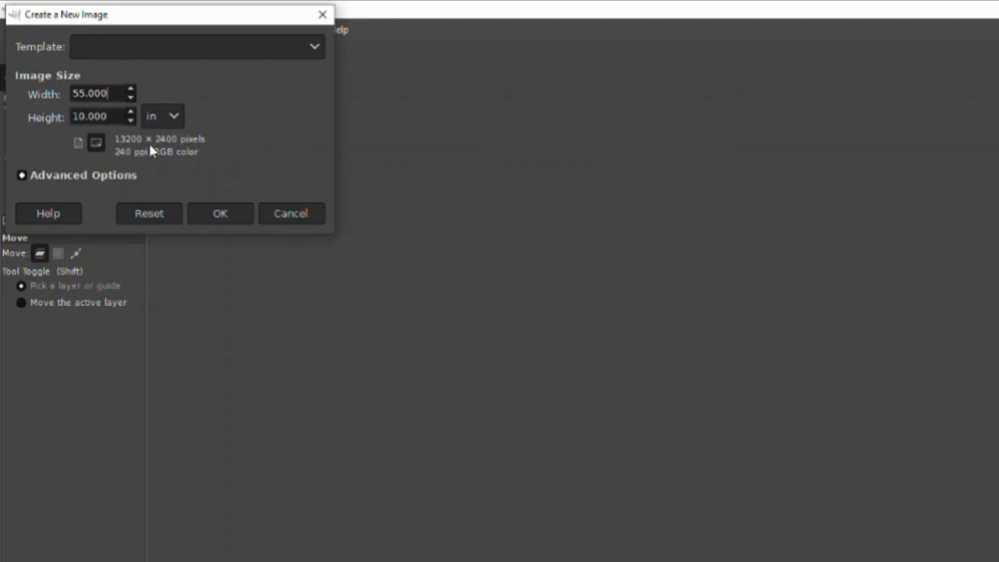
pyautogui.moveTo(181, 146)
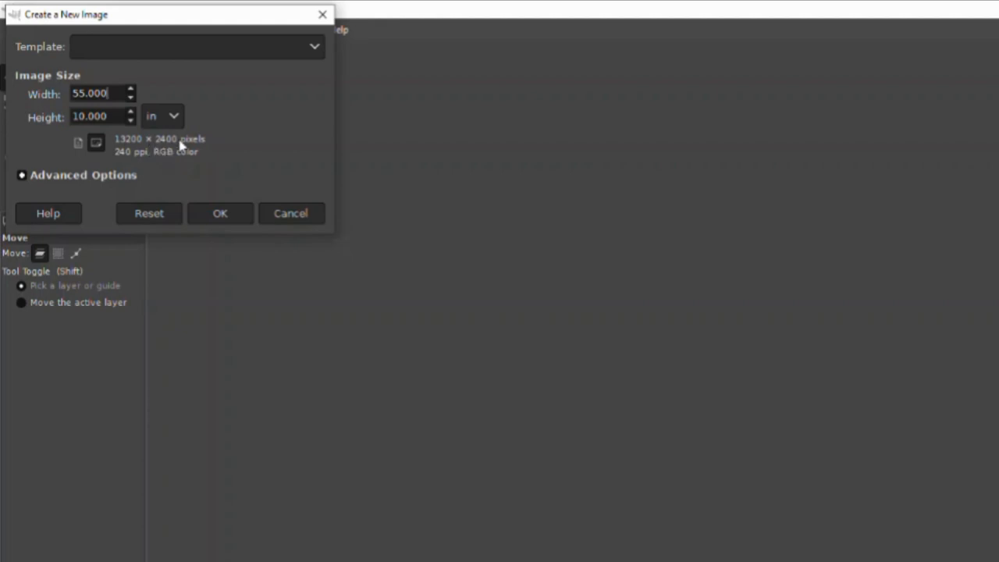
pyautogui.moveTo(122, 162)
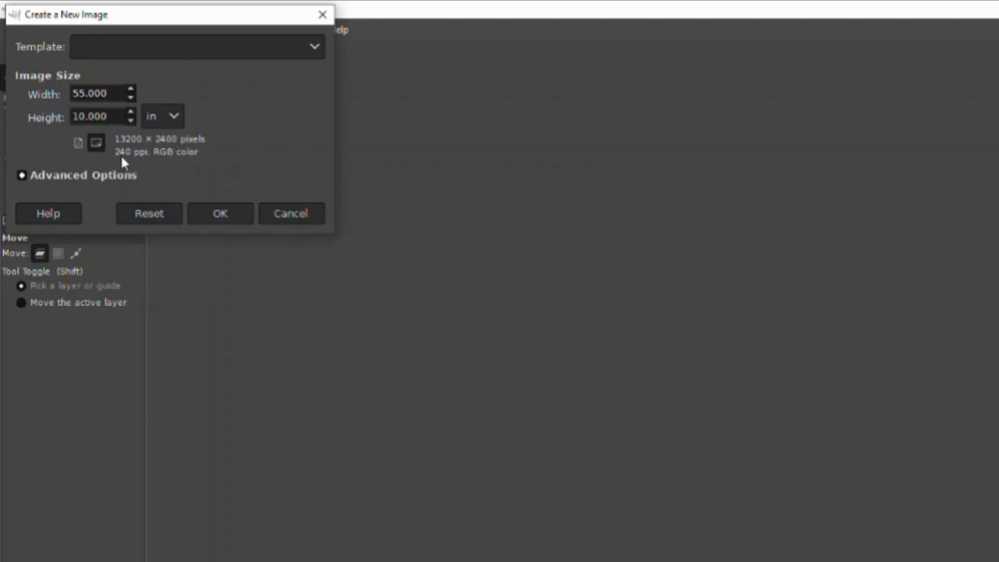
pyautogui.moveTo(45, 163)
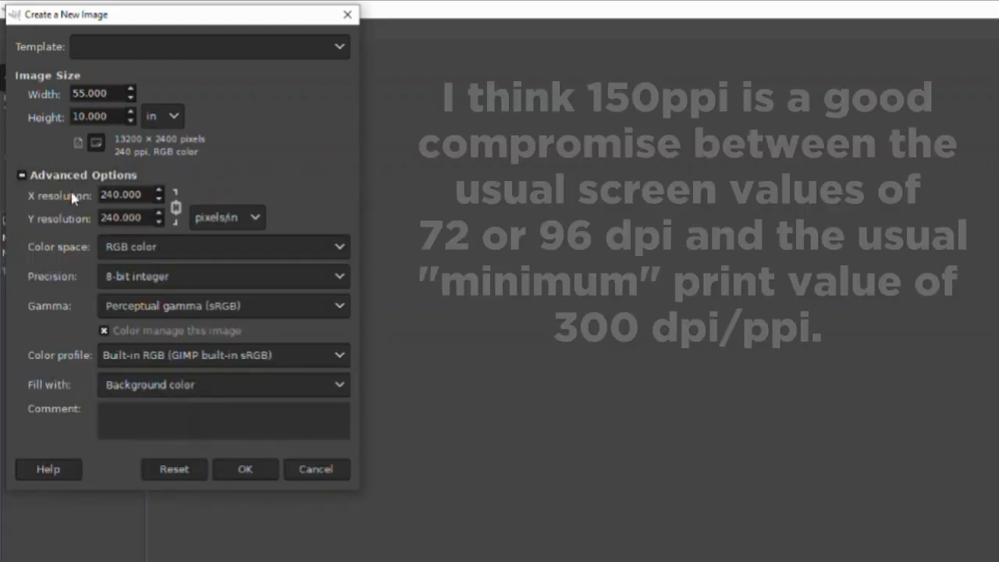
# Set the resolution to 150 ppi, fill with Transparency, and create the image
pyautogui.tripleClick(125, 194)
pyautogui.write('150.000')
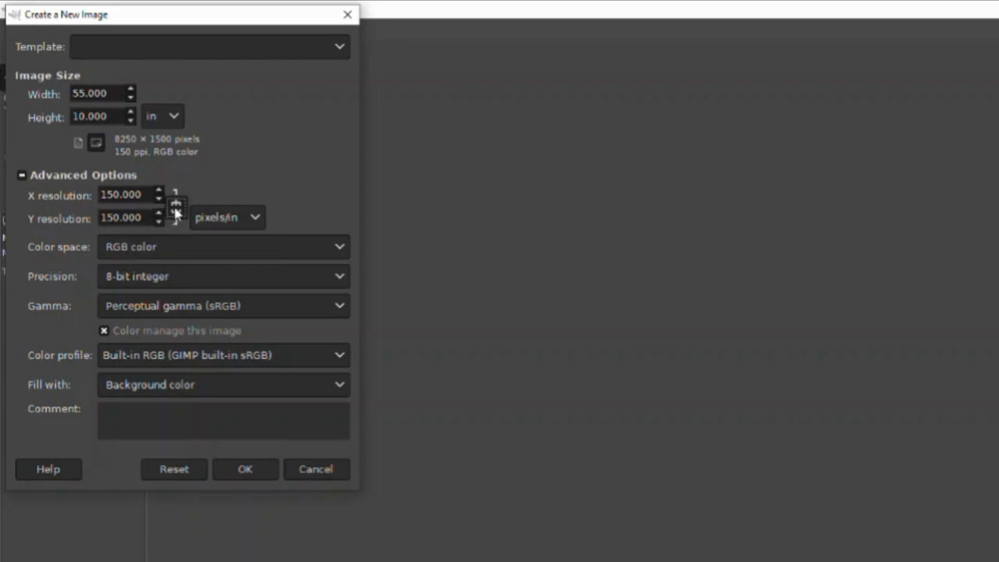
pyautogui.moveTo(175, 206)
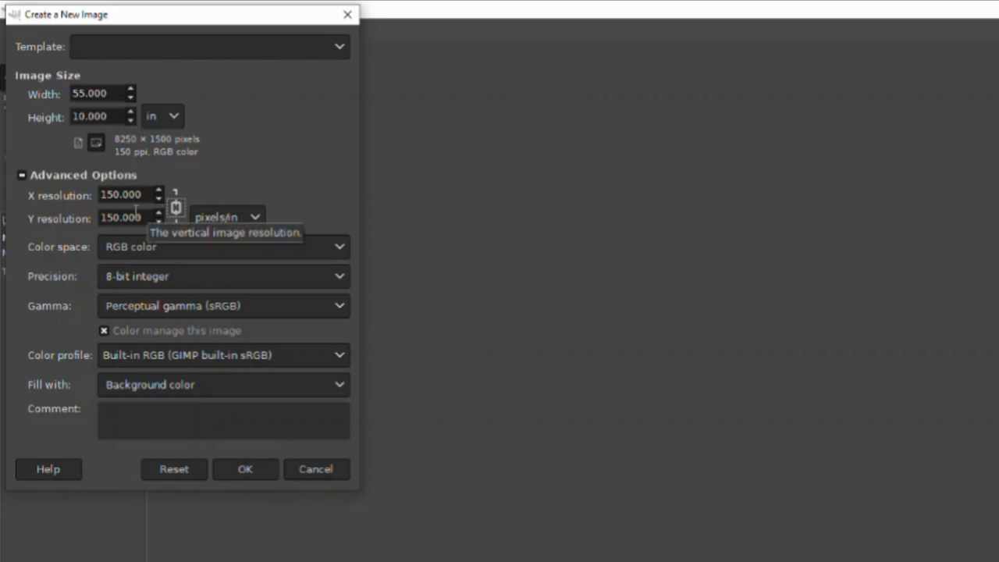
pyautogui.moveTo(172, 244)
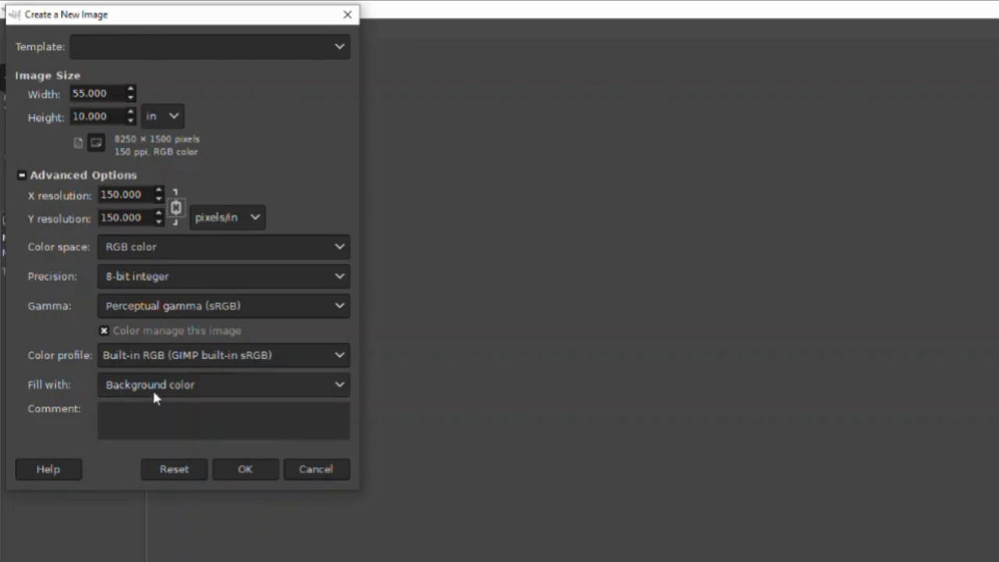
pyautogui.moveTo(187, 392)
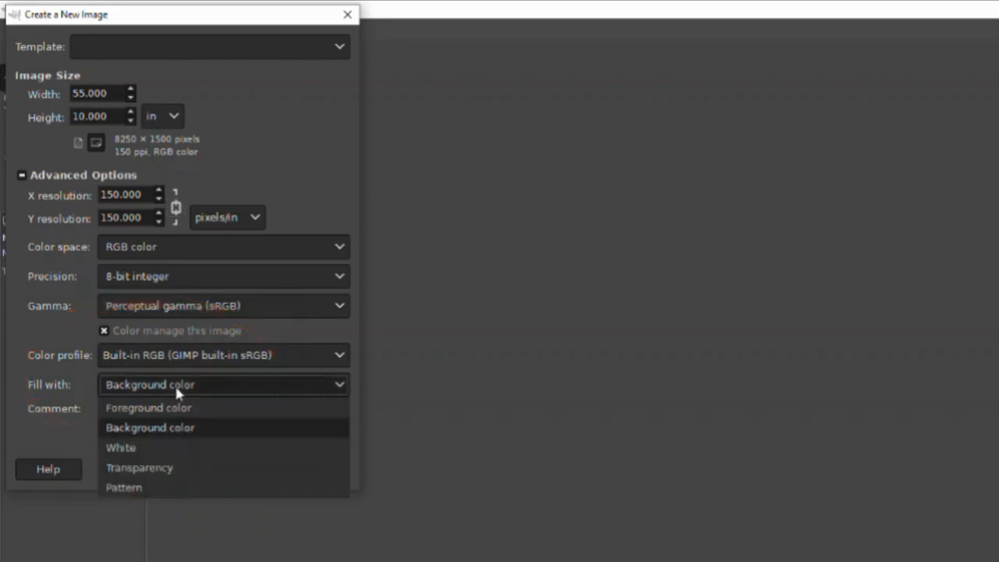
pyautogui.click(139, 468)
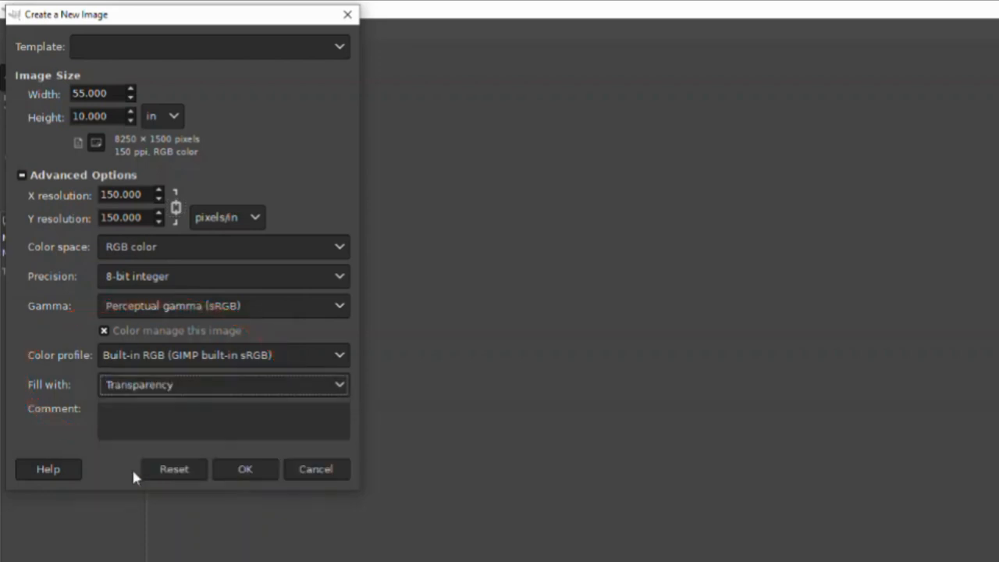
pyautogui.moveTo(98, 456)
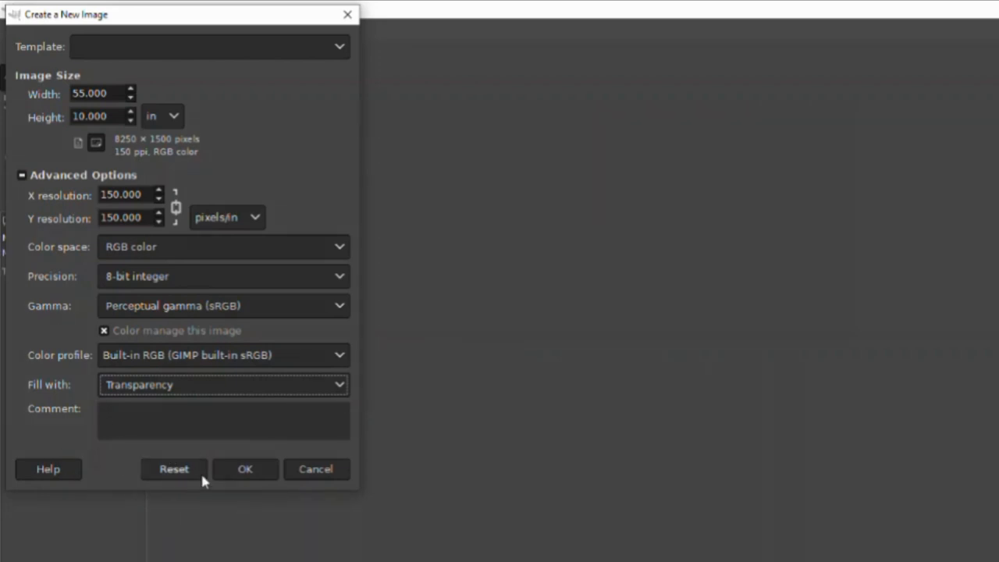
pyautogui.click(245, 469)
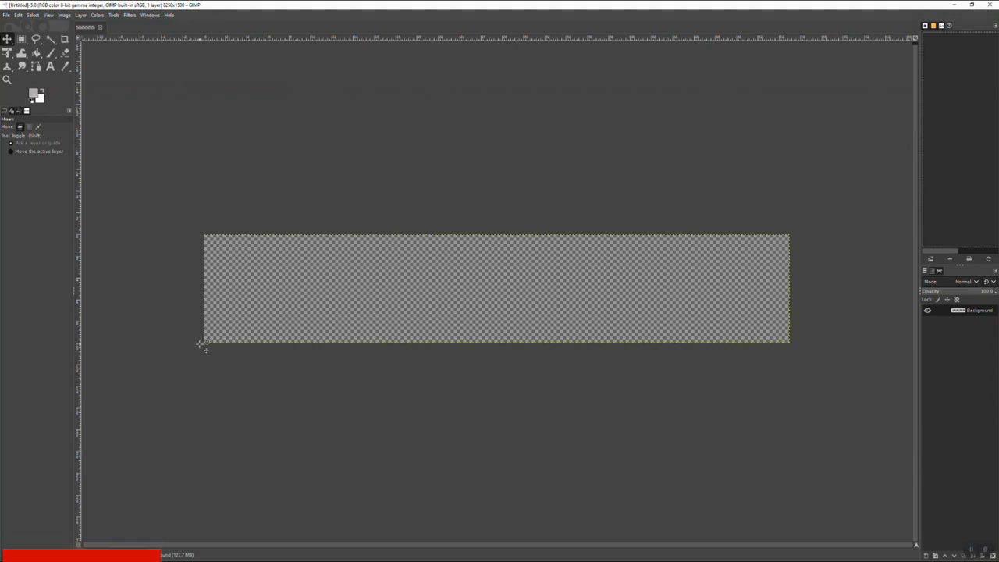
pyautogui.moveTo(419, 235)
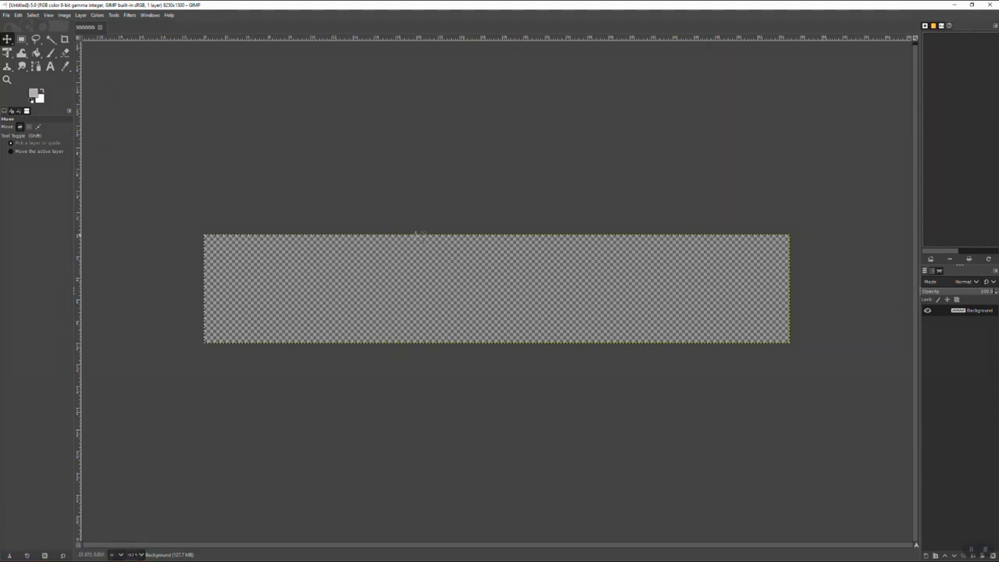
pyautogui.moveTo(195, 281)
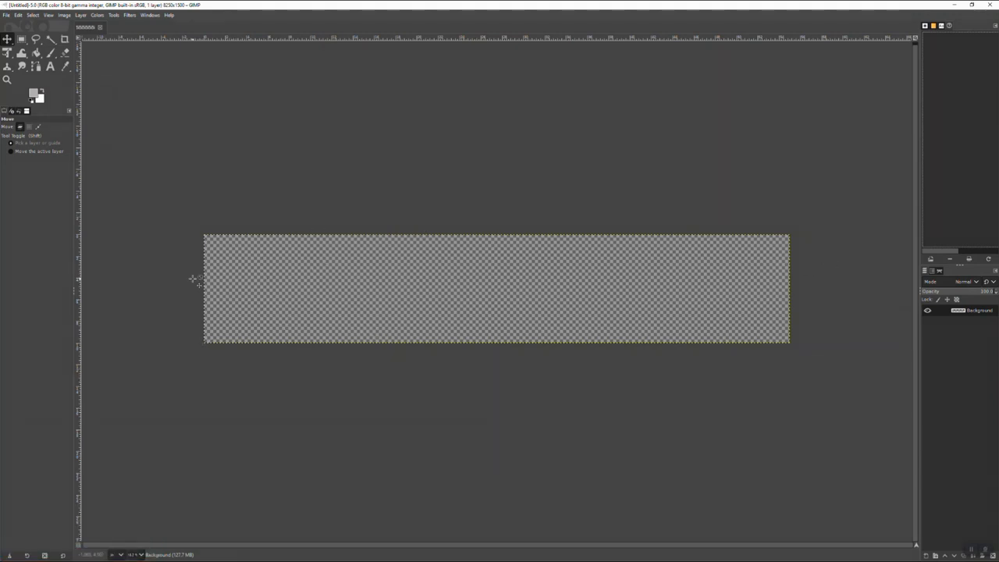
pyautogui.moveTo(784, 231)
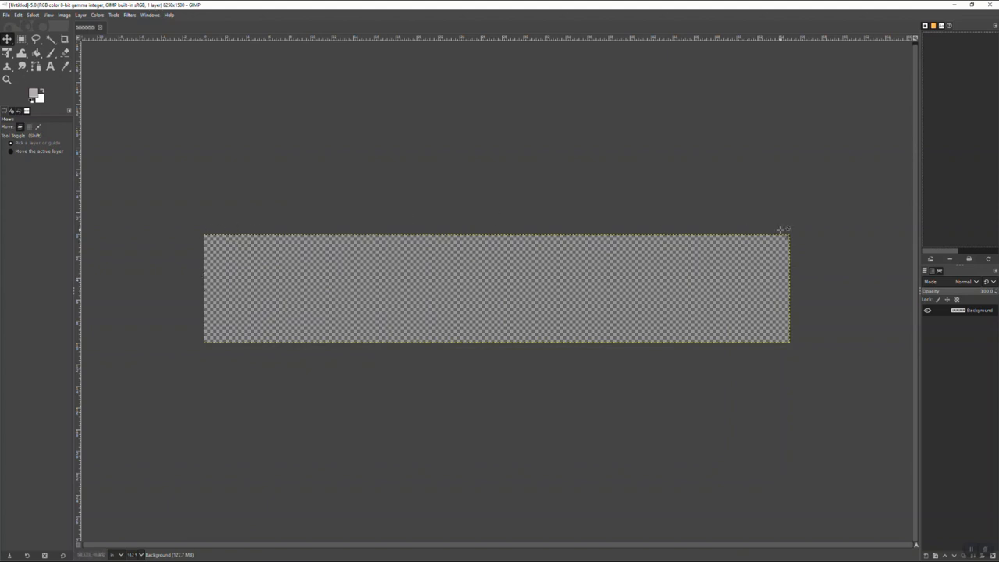
pyautogui.moveTo(257, 289)
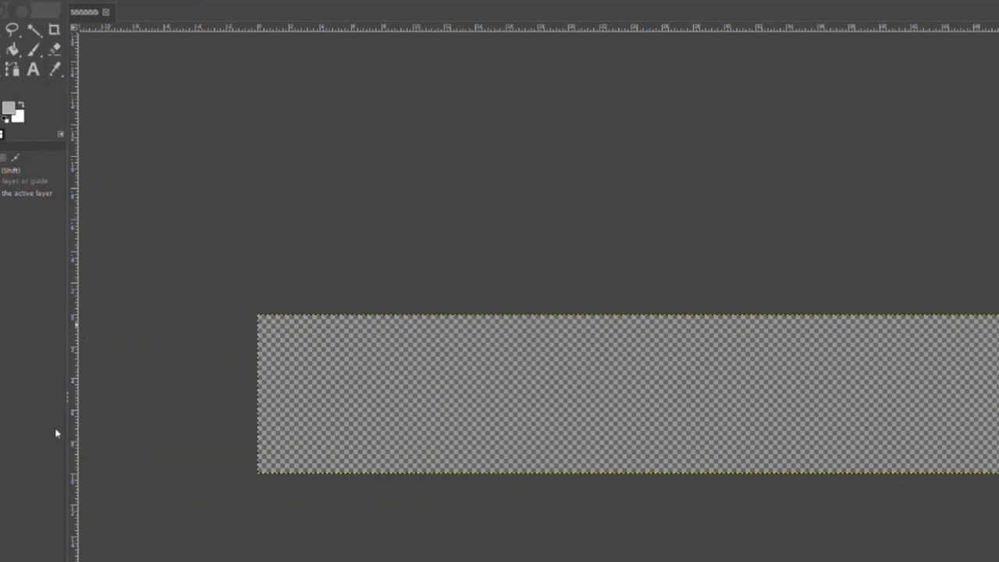
pyautogui.moveTo(76, 484)
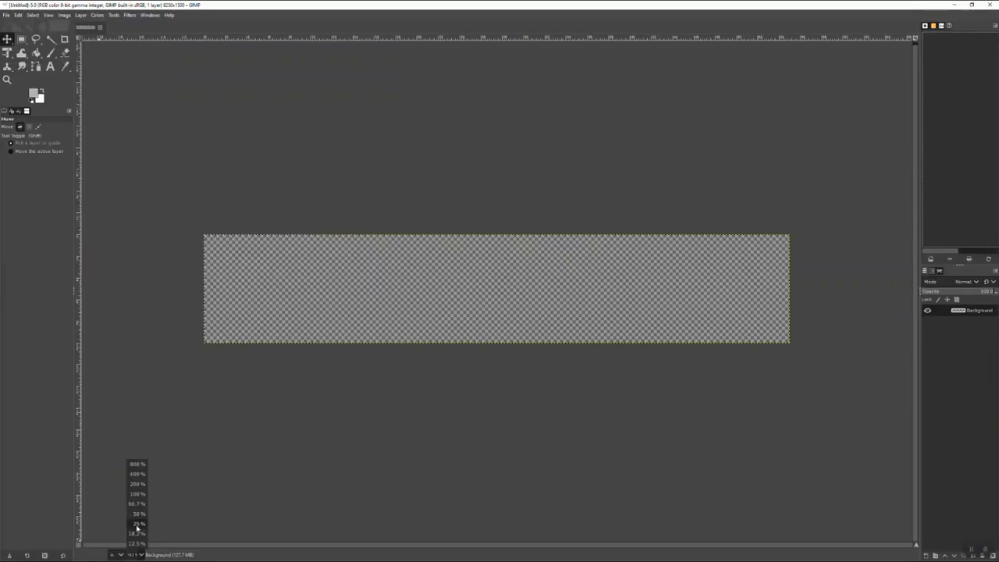
# Zoom the canvas to 25% so the whole transparent image is visible
pyautogui.click(137, 525)
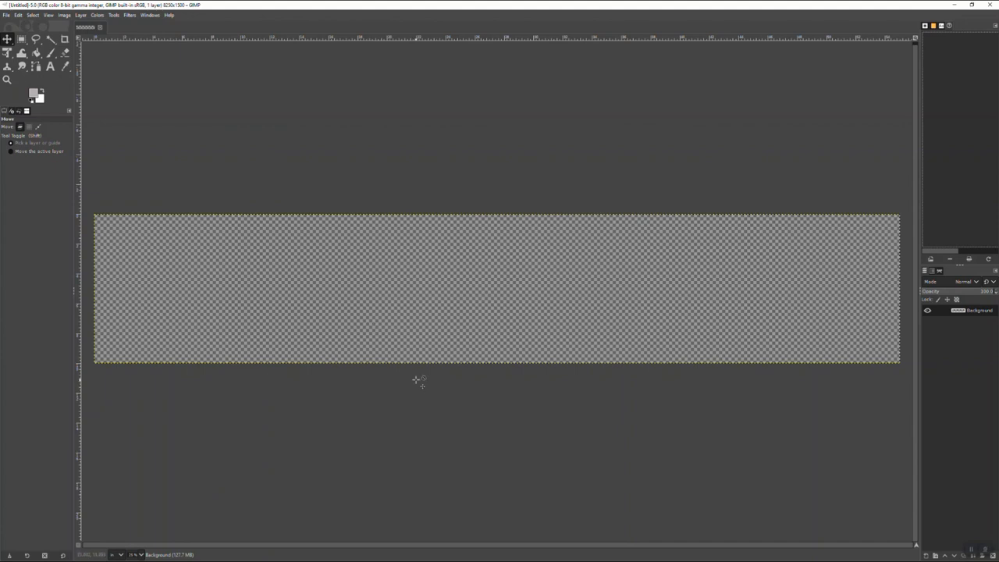
pyautogui.moveTo(418, 382)
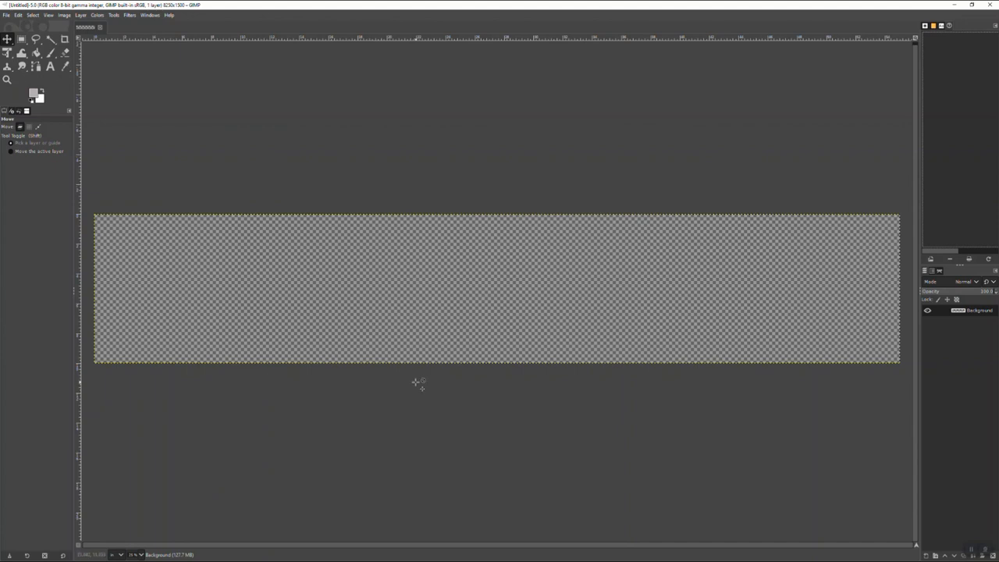
pyautogui.moveTo(309, 382)
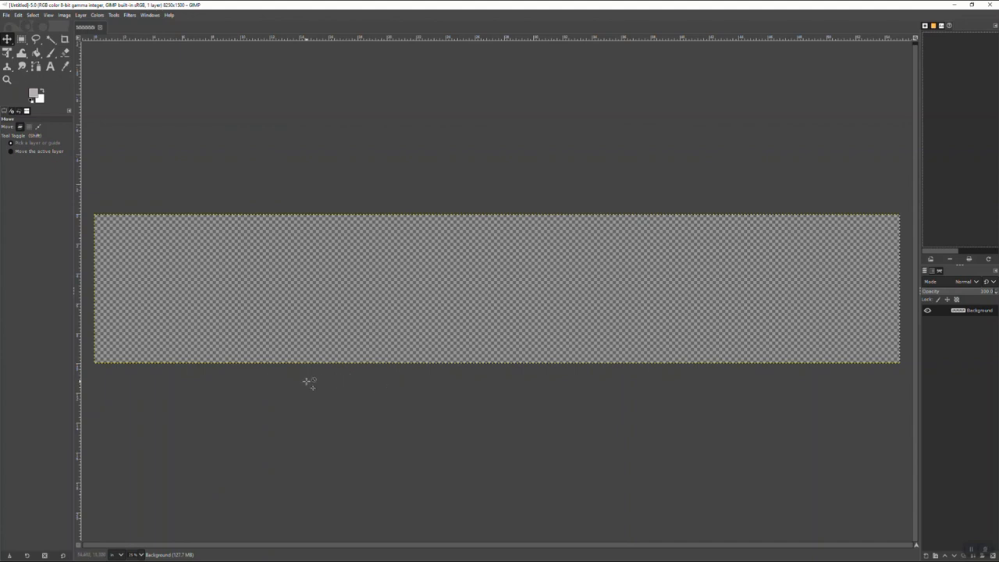